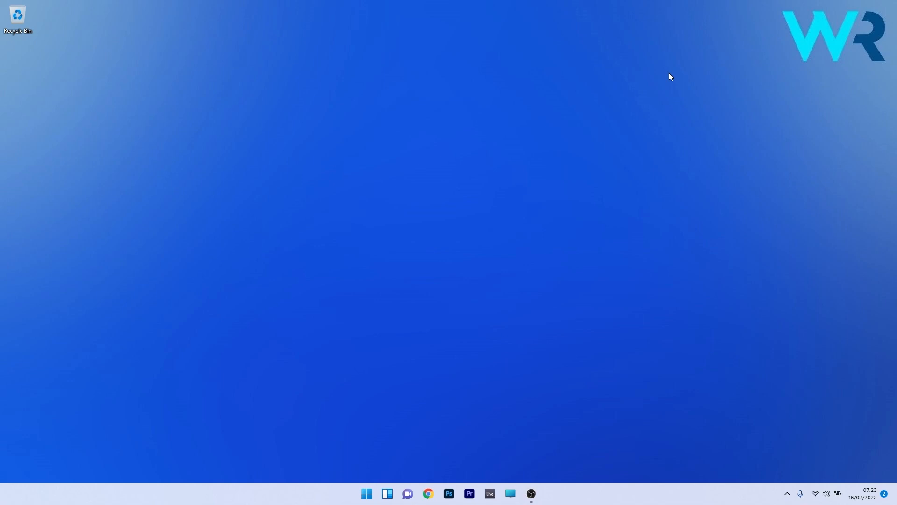
{"action": "mouse_move", "coordinate": [456, 206]}
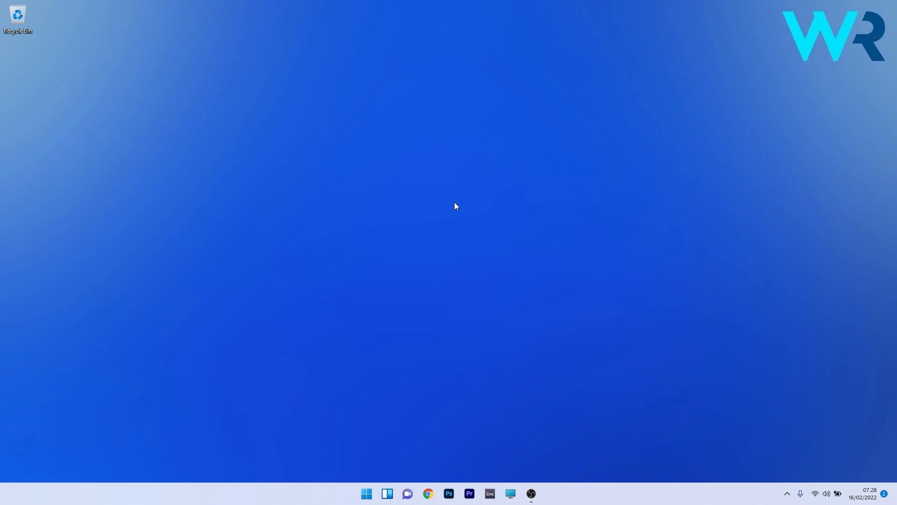
{"action": "mouse_move", "coordinate": [458, 192]}
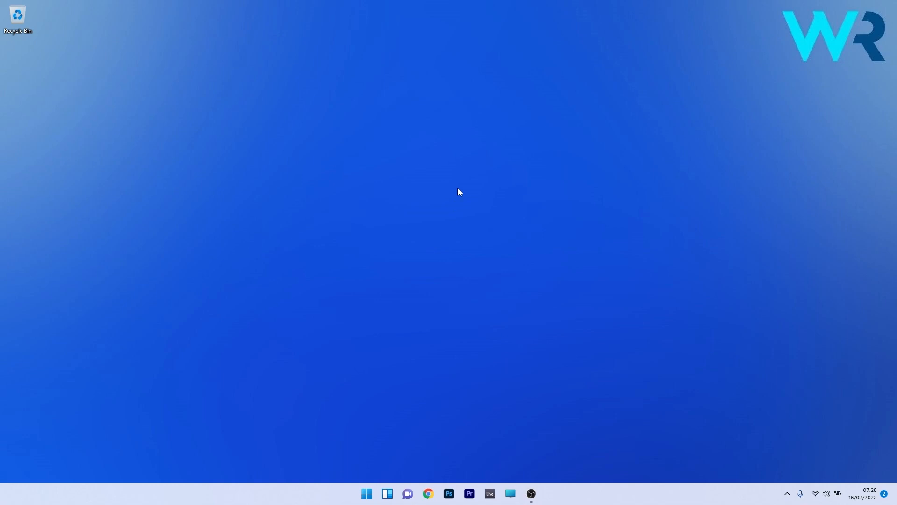
Step: From Start, reach Windows Update in Settings, check for updates and start downloading KB5010414
{"action": "left_click", "coordinate": [366, 494]}
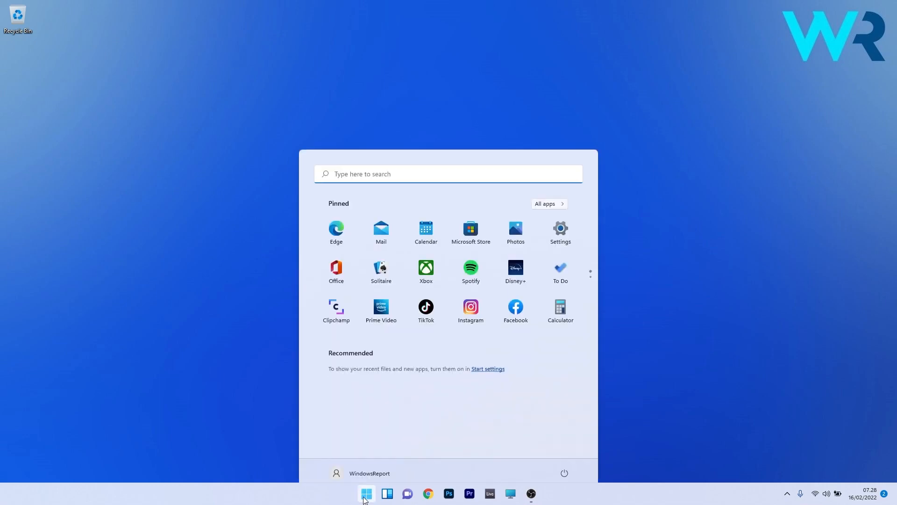
{"action": "left_click", "coordinate": [559, 229]}
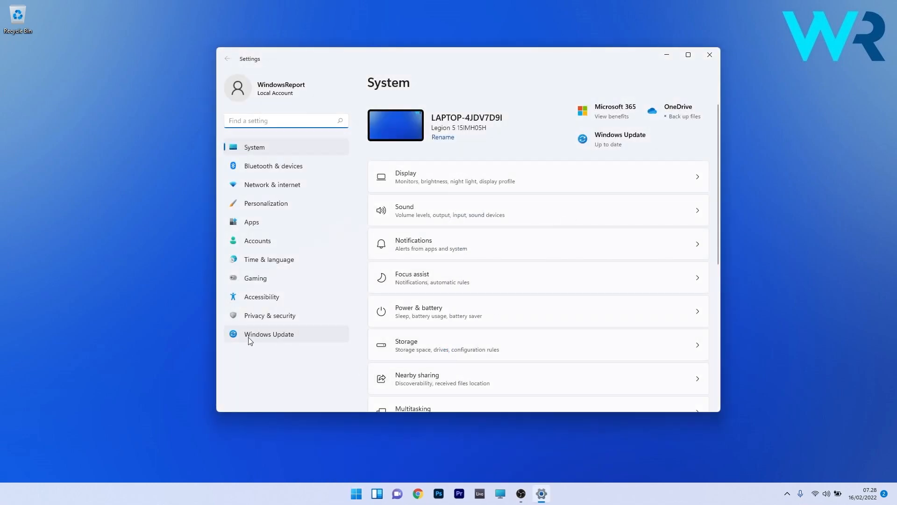
{"action": "left_click", "coordinate": [269, 333]}
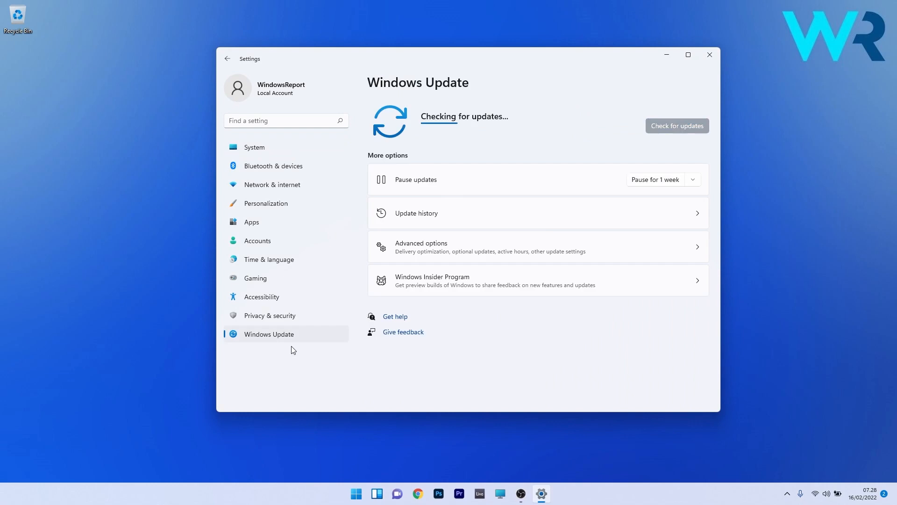
{"action": "left_click", "coordinate": [676, 125]}
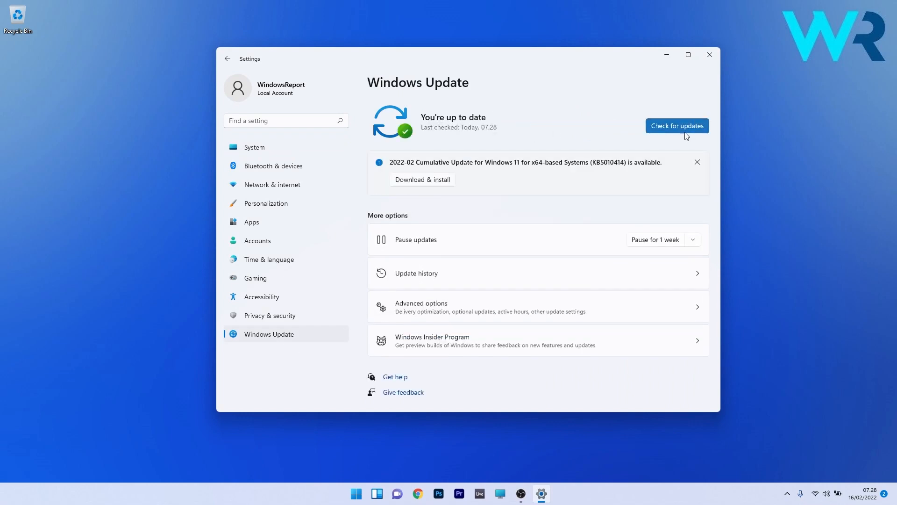
{"action": "mouse_move", "coordinate": [677, 147]}
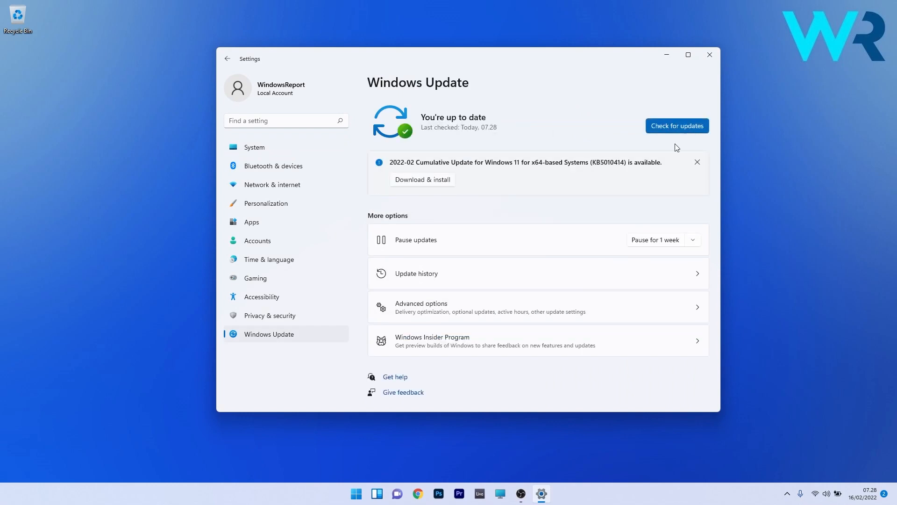
{"action": "mouse_move", "coordinate": [572, 172]}
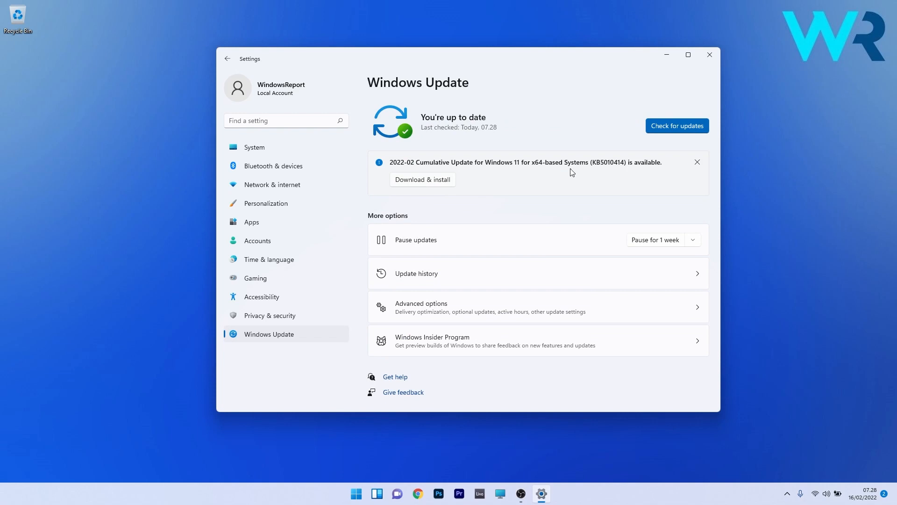
{"action": "mouse_move", "coordinate": [656, 177]}
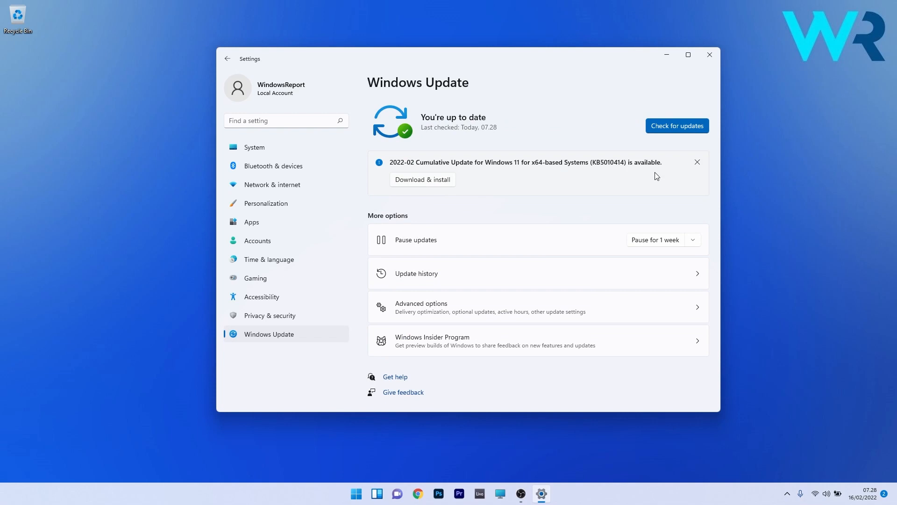
{"action": "mouse_move", "coordinate": [420, 179]}
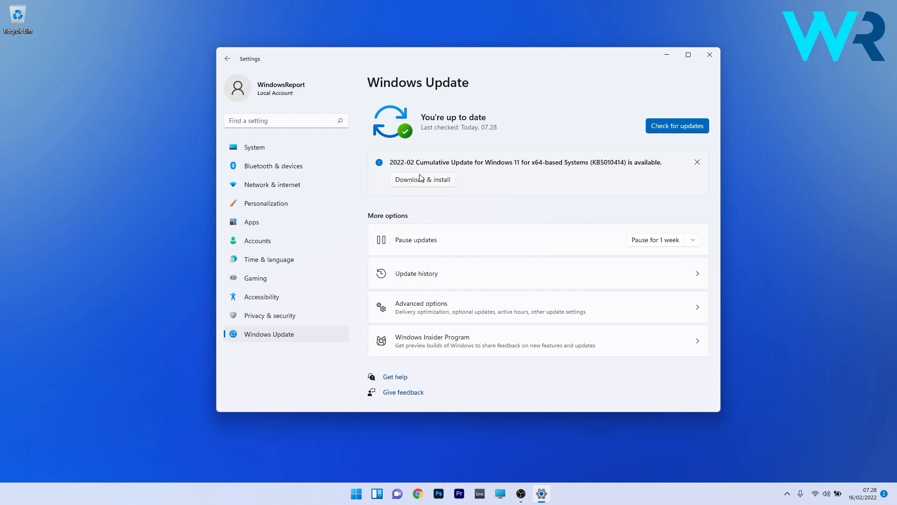
{"action": "left_click", "coordinate": [423, 179]}
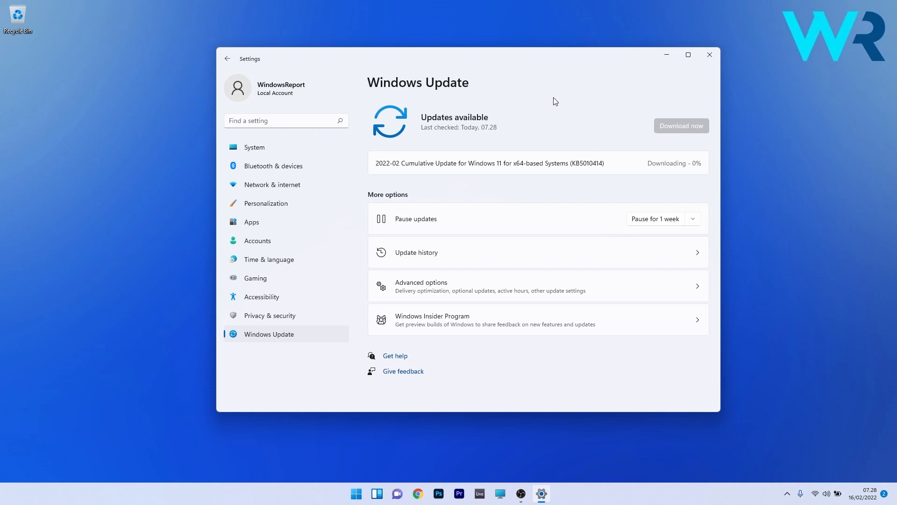
Step: Close the Settings window to return to the empty desktop
{"action": "left_click", "coordinate": [710, 54]}
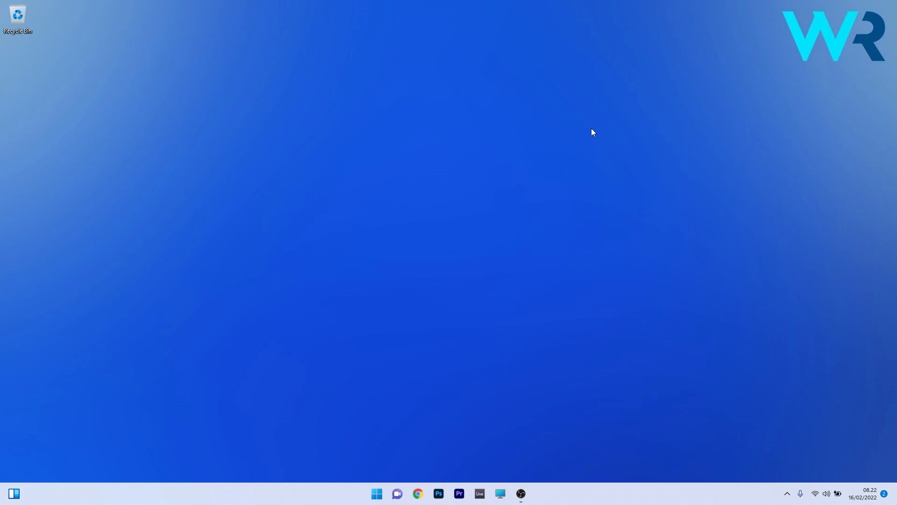
{"action": "mouse_move", "coordinate": [586, 111]}
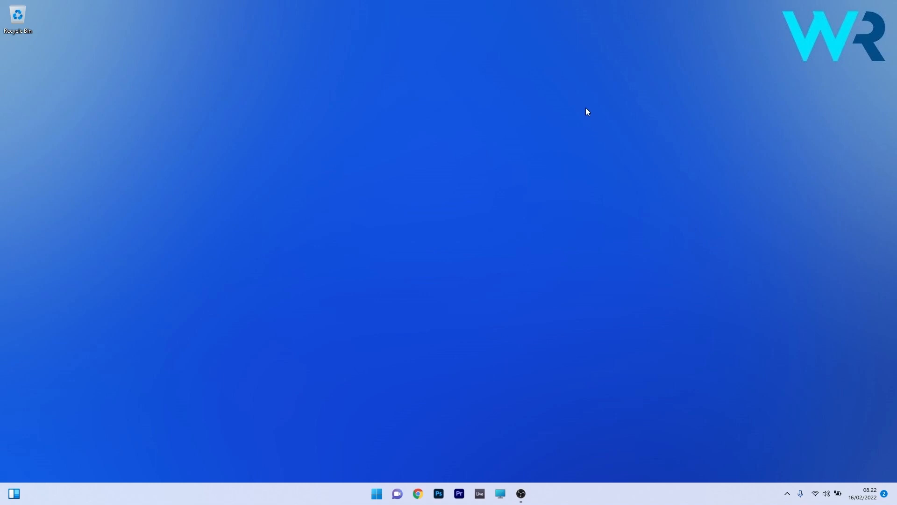
{"action": "mouse_move", "coordinate": [583, 115]}
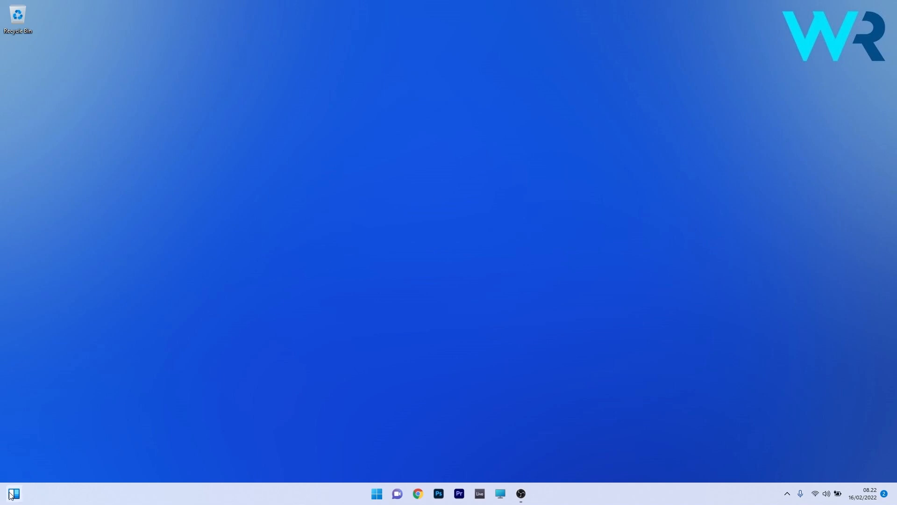
Step: Show the widgets board from the left-side taskbar icon, then dismiss it
{"action": "left_click", "coordinate": [14, 493]}
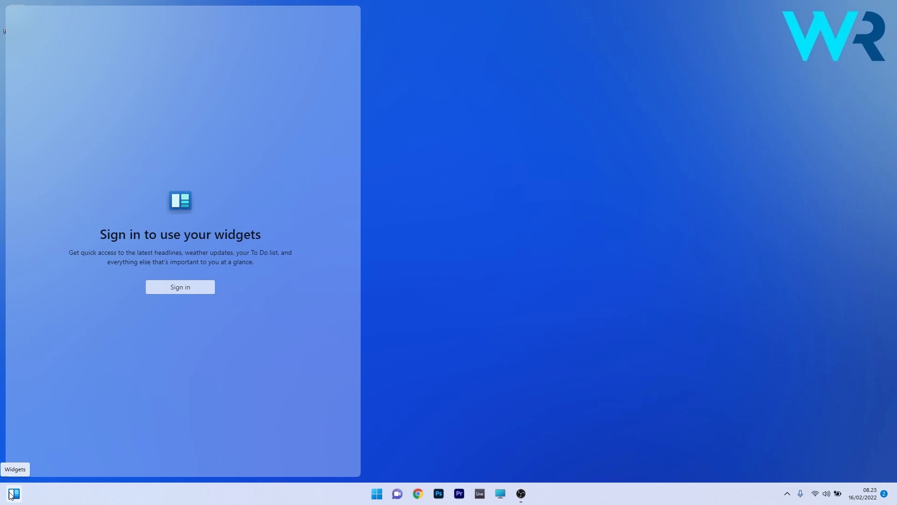
{"action": "mouse_move", "coordinate": [514, 308]}
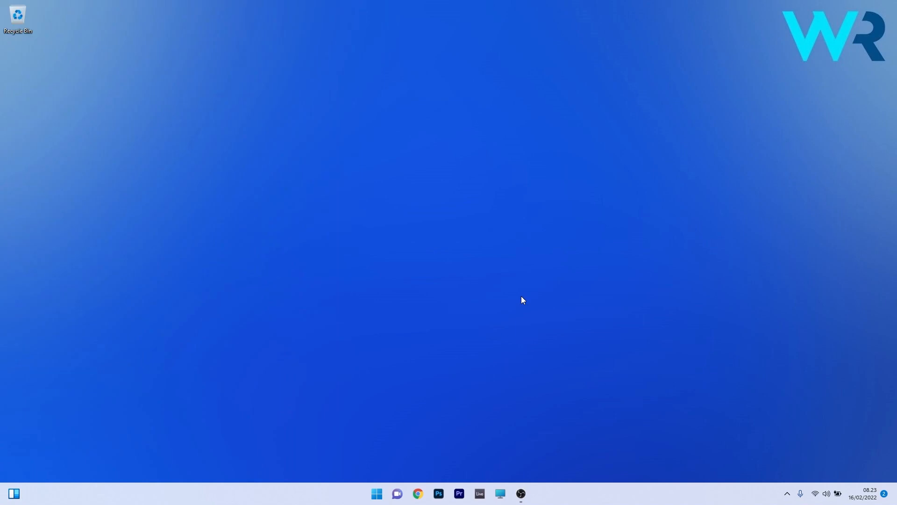
{"action": "mouse_move", "coordinate": [15, 480]}
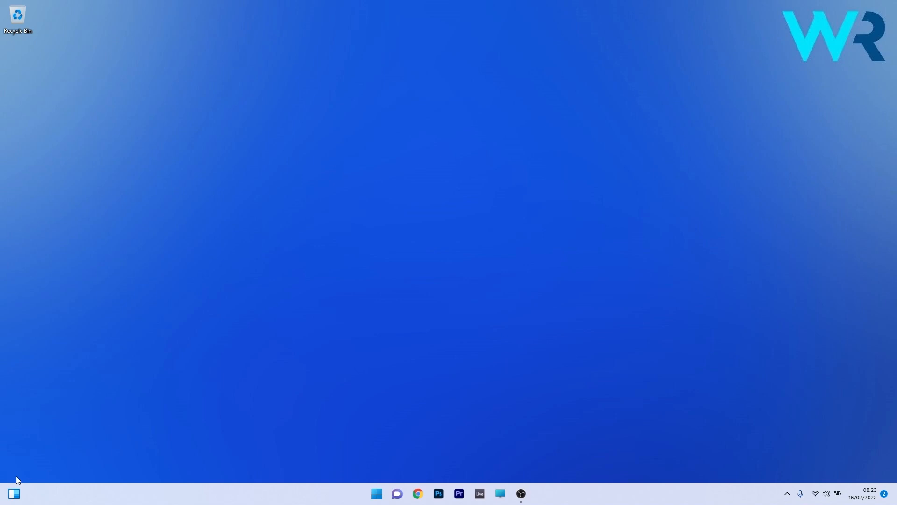
{"action": "left_click", "coordinate": [14, 494]}
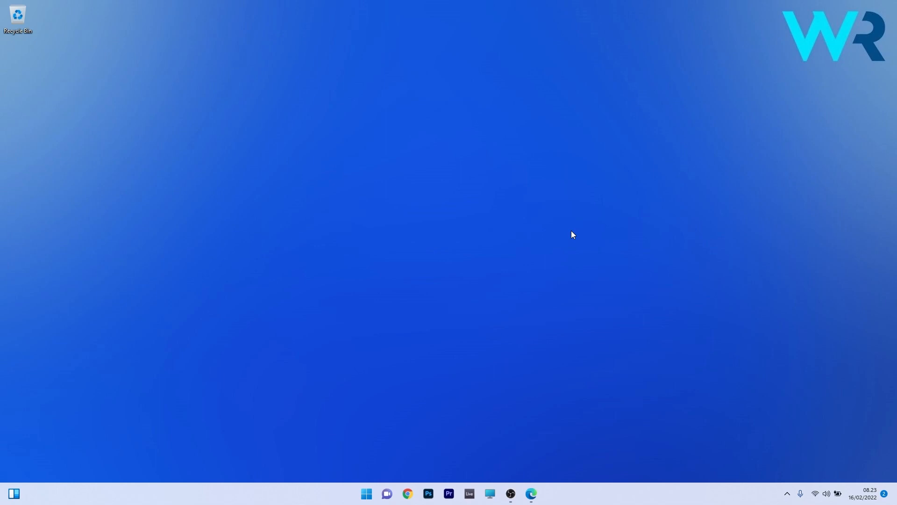
Step: Launch Edge from the taskbar and load CNN International from the new-tab quick links
{"action": "left_click", "coordinate": [531, 493]}
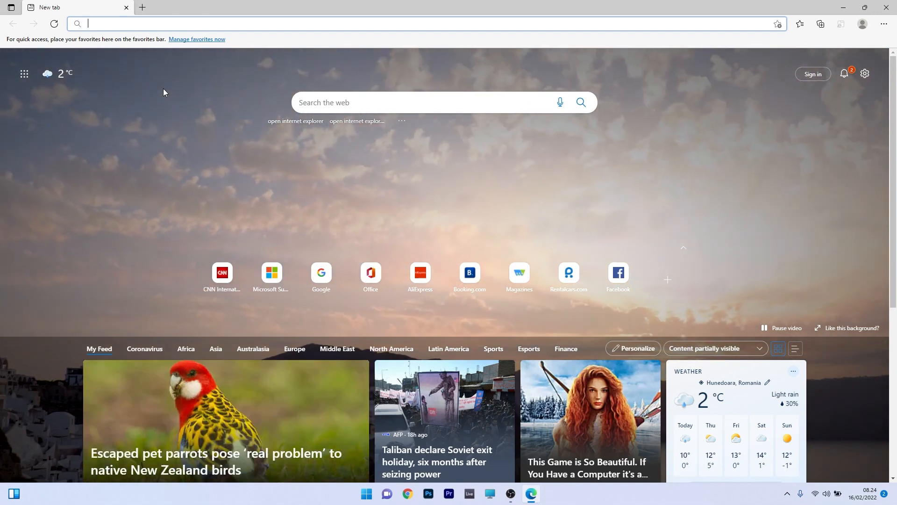
{"action": "left_click", "coordinate": [222, 272]}
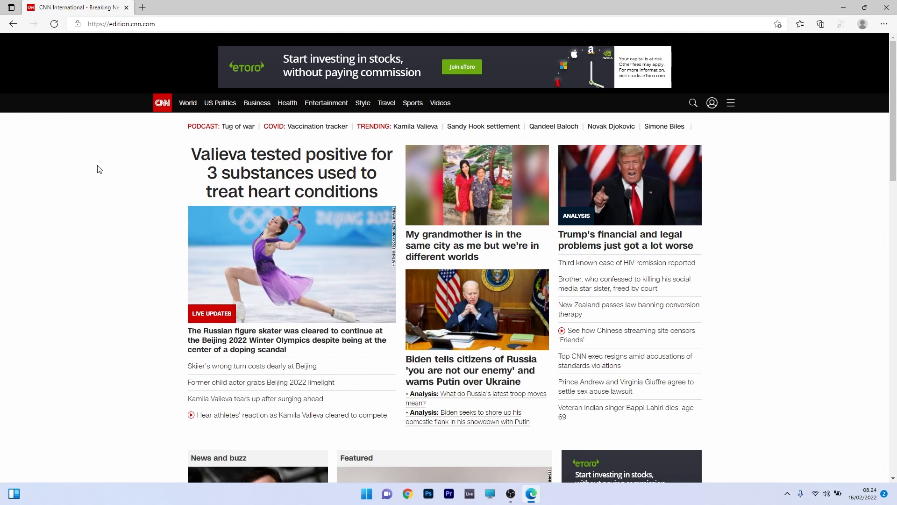
{"action": "mouse_move", "coordinate": [106, 174]}
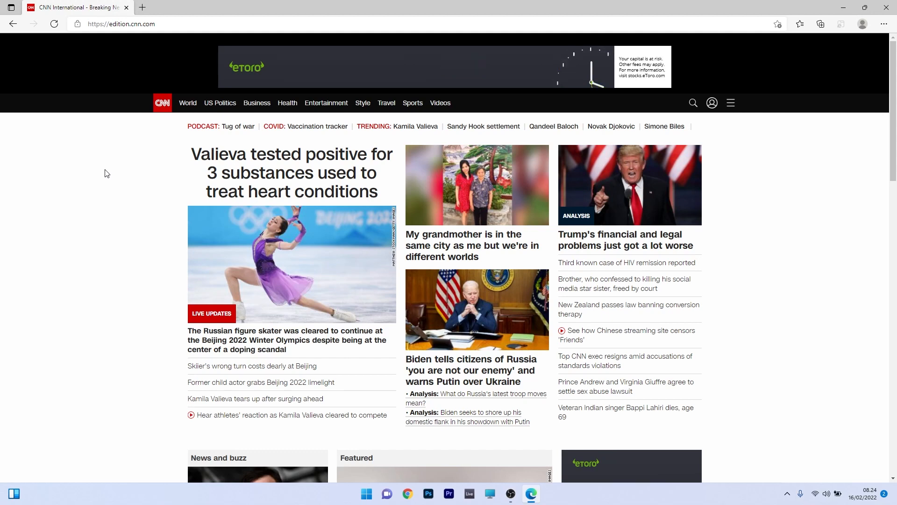
Step: Load the Microsoft Edge help & learning page in a new tab via Help and feedback
{"action": "left_click", "coordinate": [141, 8]}
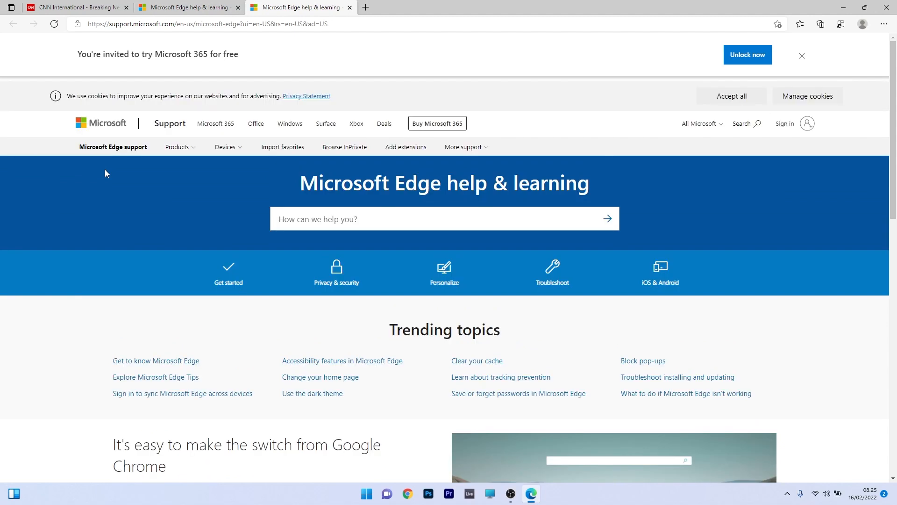
{"action": "mouse_move", "coordinate": [123, 207]}
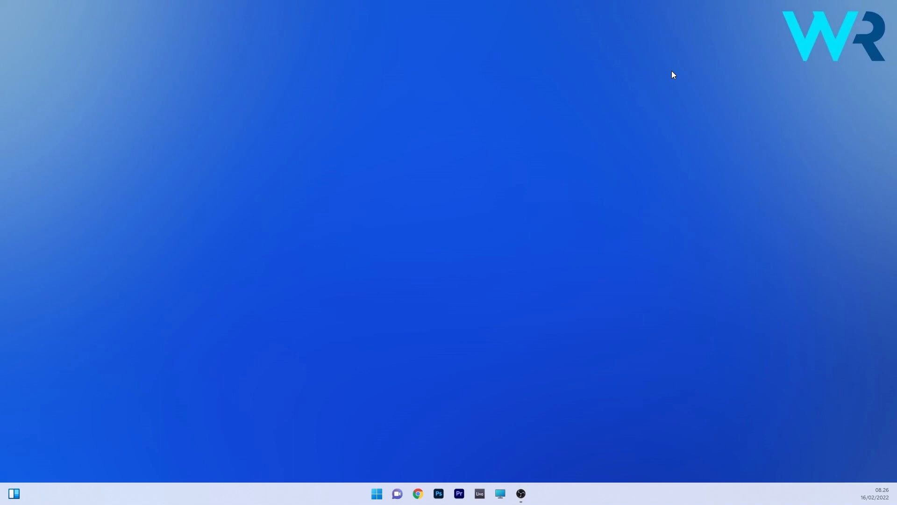
{"action": "mouse_move", "coordinate": [769, 273]}
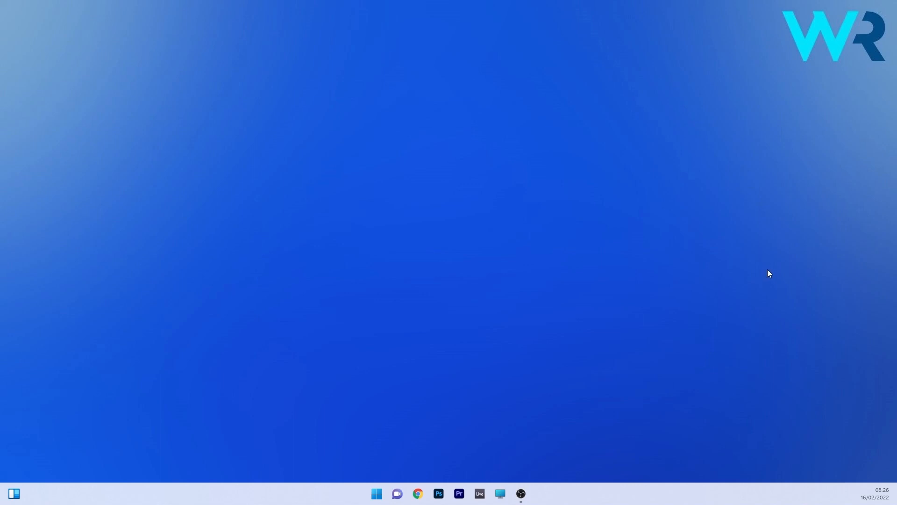
{"action": "mouse_move", "coordinate": [772, 277]}
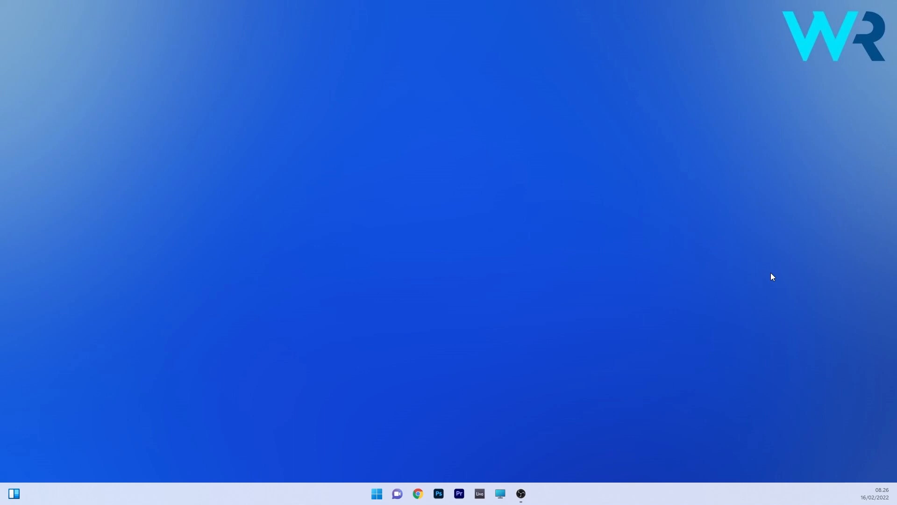
{"action": "mouse_move", "coordinate": [891, 486]}
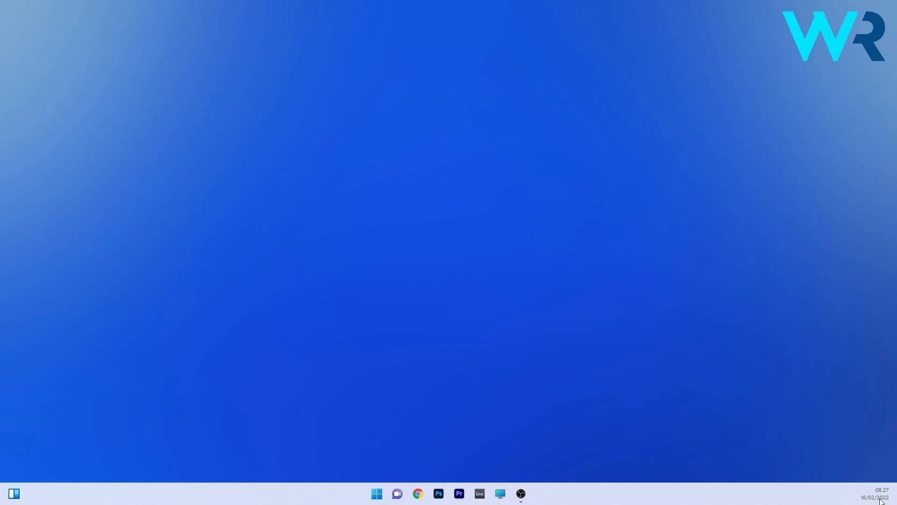
{"action": "mouse_move", "coordinate": [829, 500]}
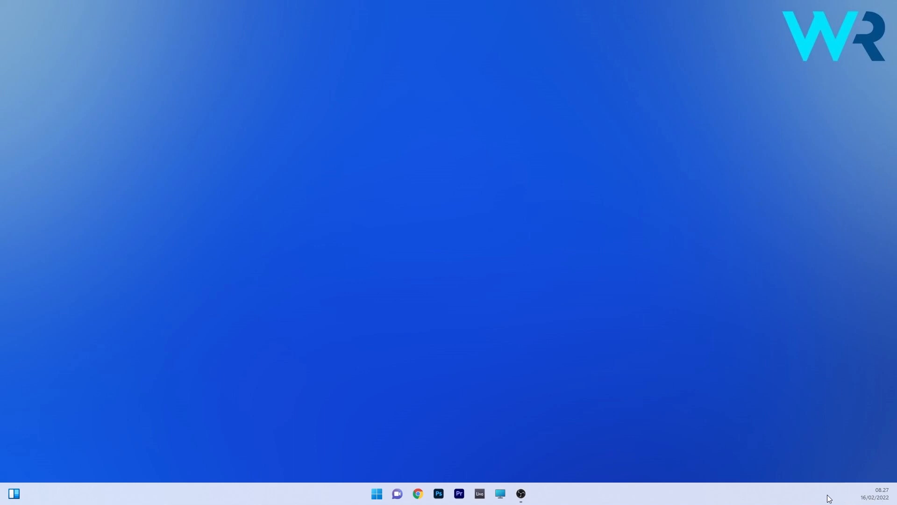
{"action": "mouse_move", "coordinate": [870, 475]}
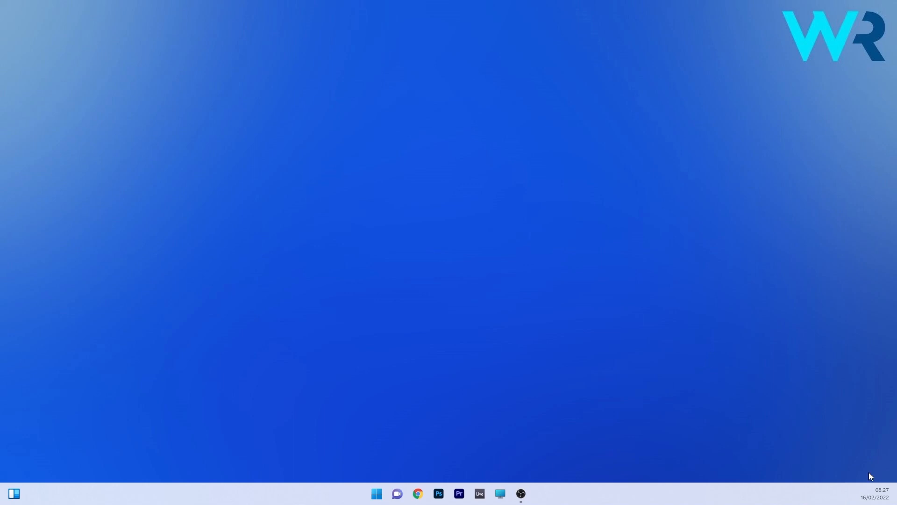
{"action": "mouse_move", "coordinate": [867, 460]}
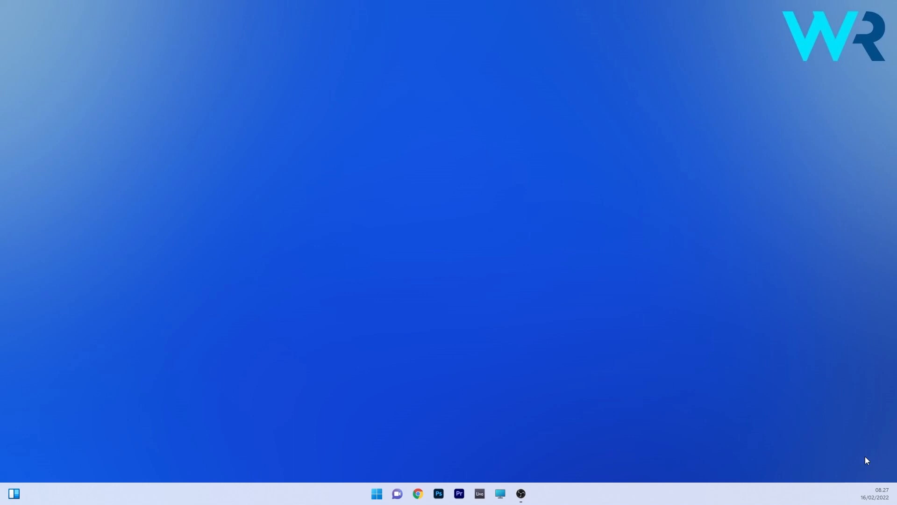